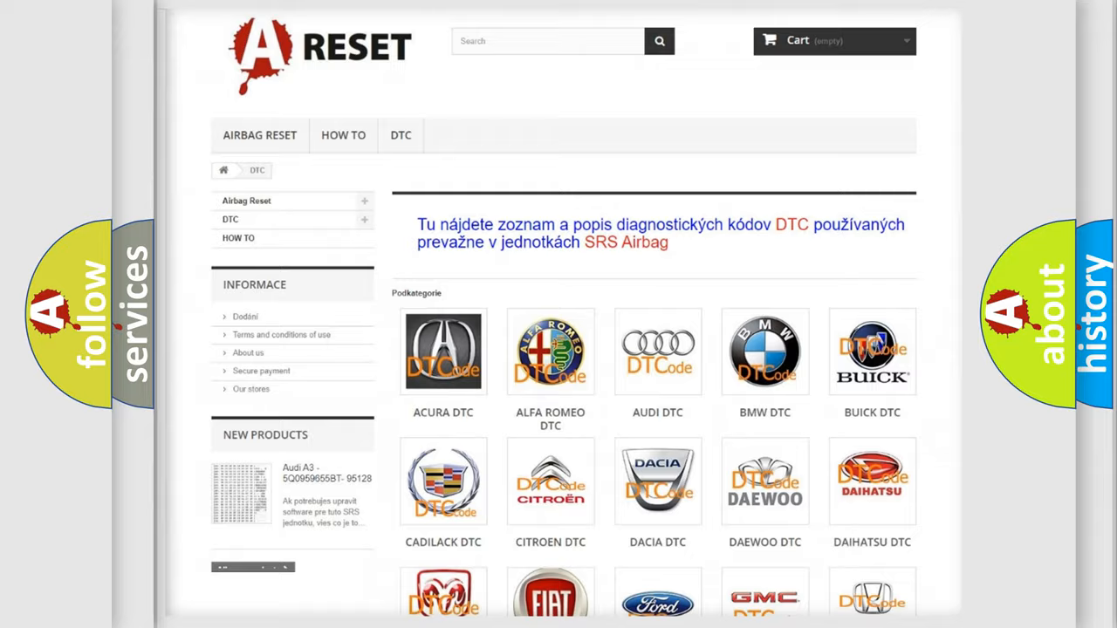
# - Scroll through the Jeep DTC code list down toward code U1721:86
pyautogui.scroll(-3)
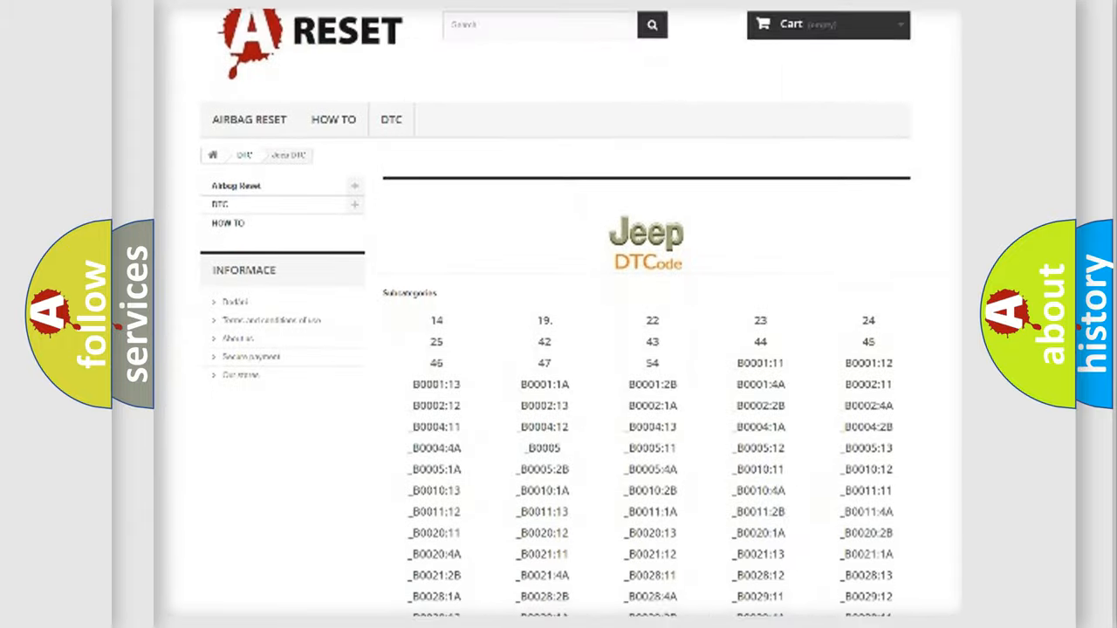
pyautogui.scroll(-3)
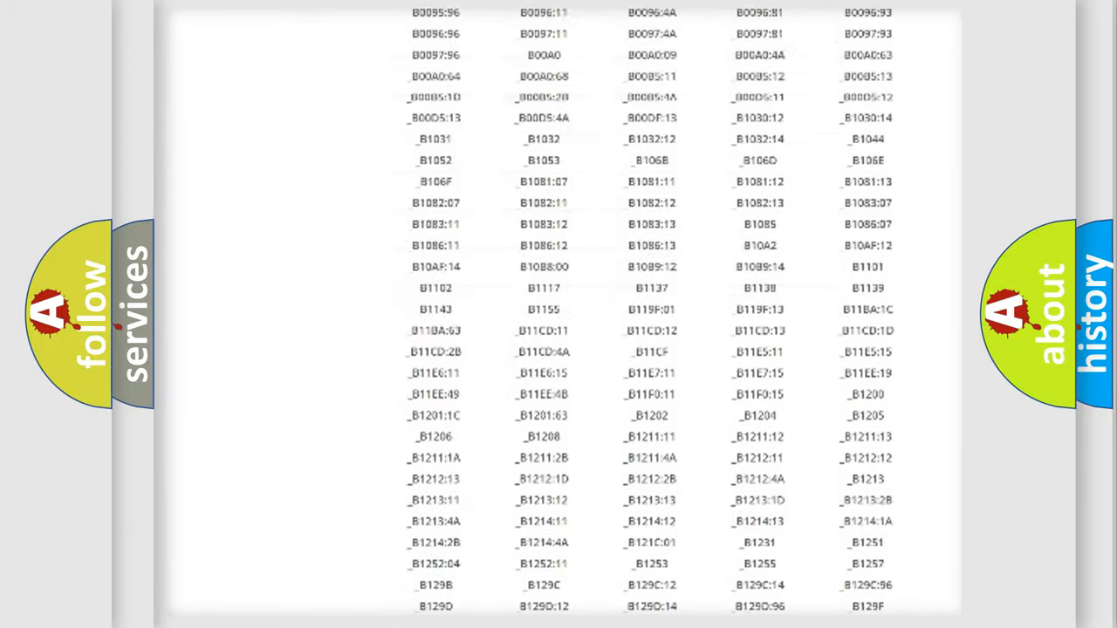
pyautogui.scroll(3)
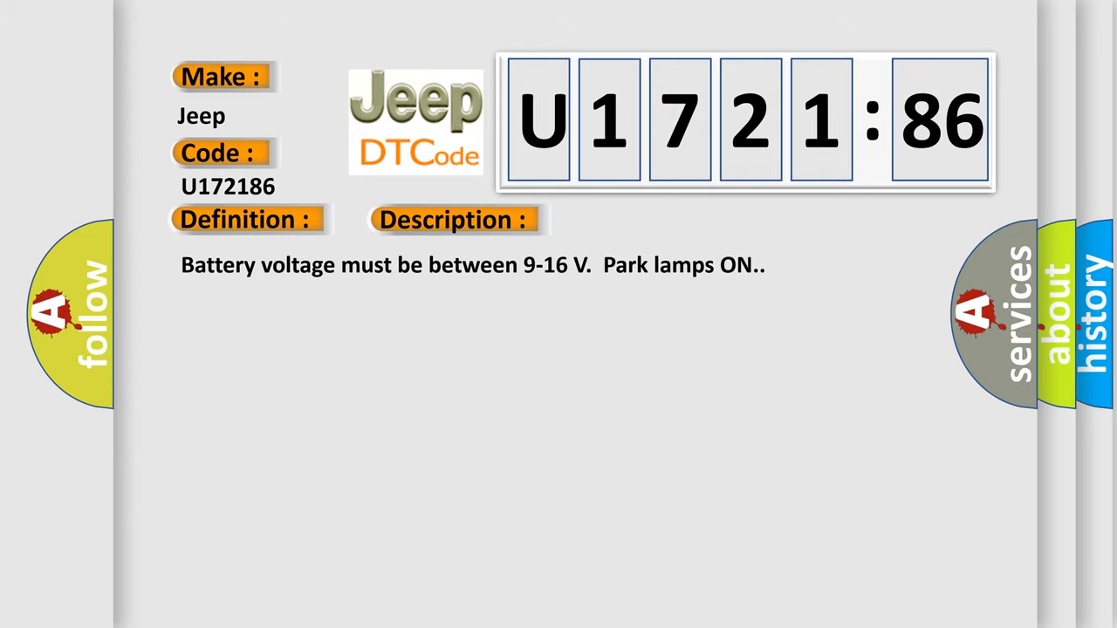
# - Advance the U1721:86 slide to show the Cause: BCM short to ground, invalid signal
pyautogui.click(641, 219)
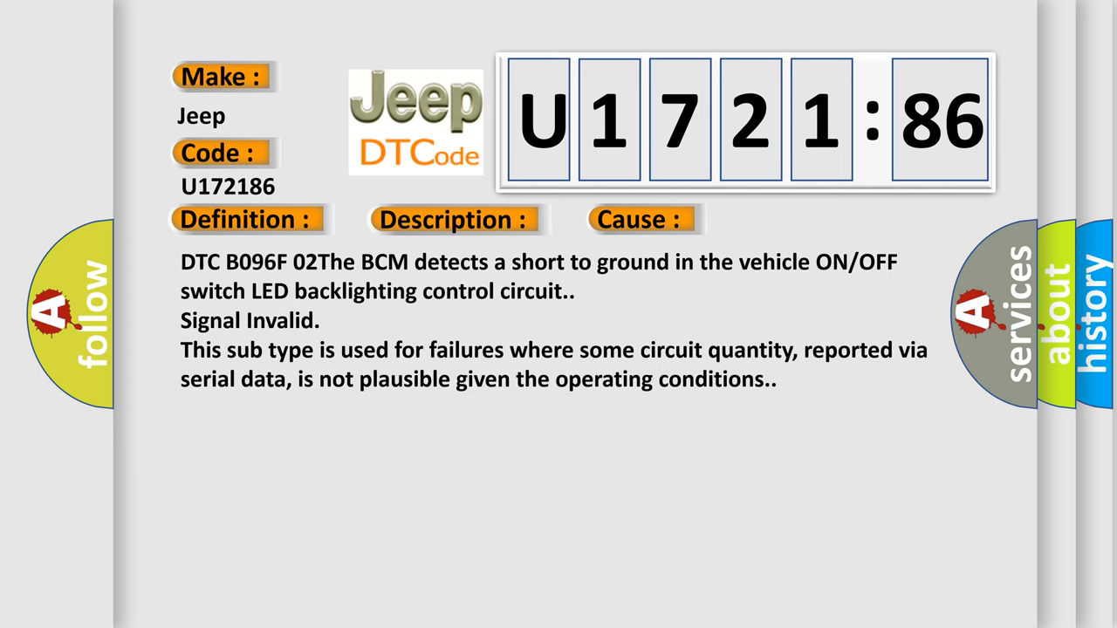